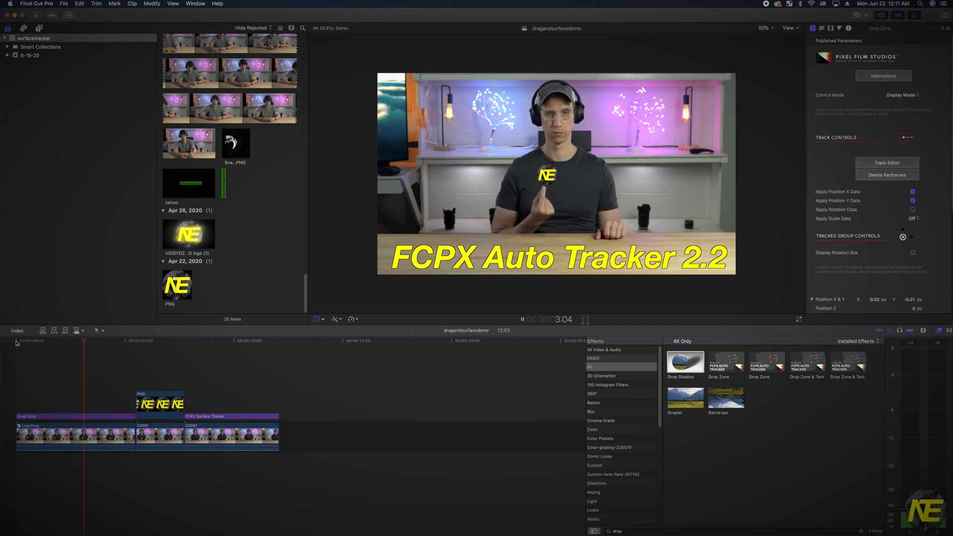
Install FCPX Auto Tracker 2.2 from the store download, authorizing with email and password.
{"action": "left_click", "coordinate": [220, 341]}
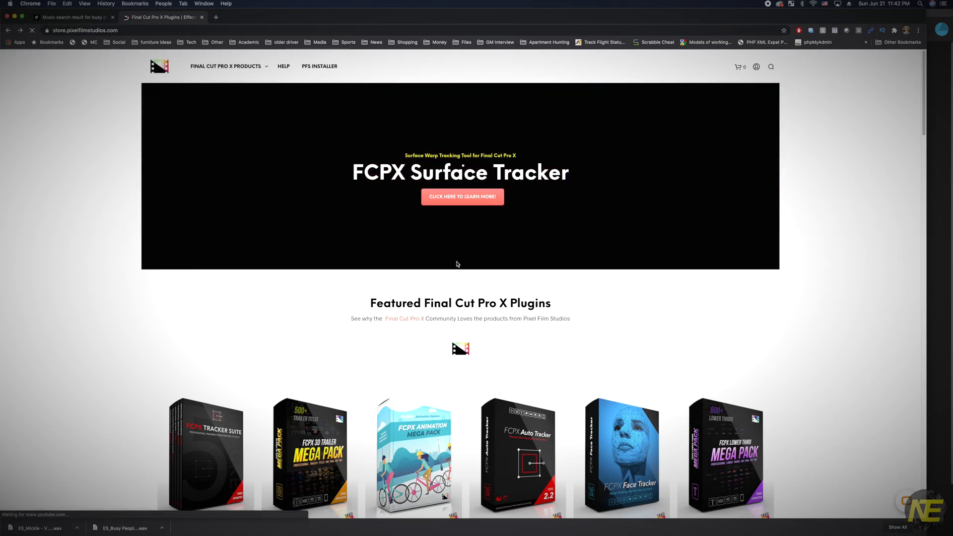
{"action": "scroll", "scroll_direction": "down", "scroll_amount": 3}
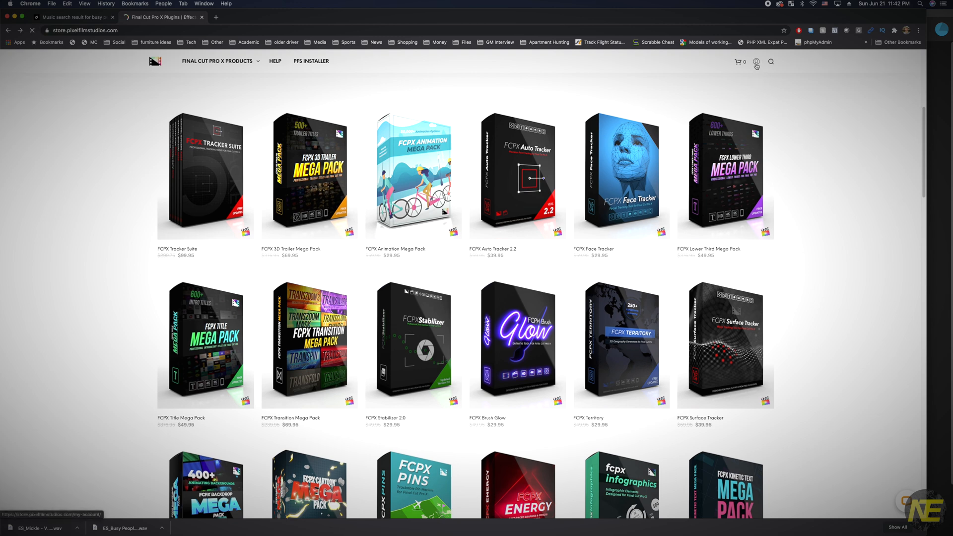
{"action": "left_click", "coordinate": [757, 63]}
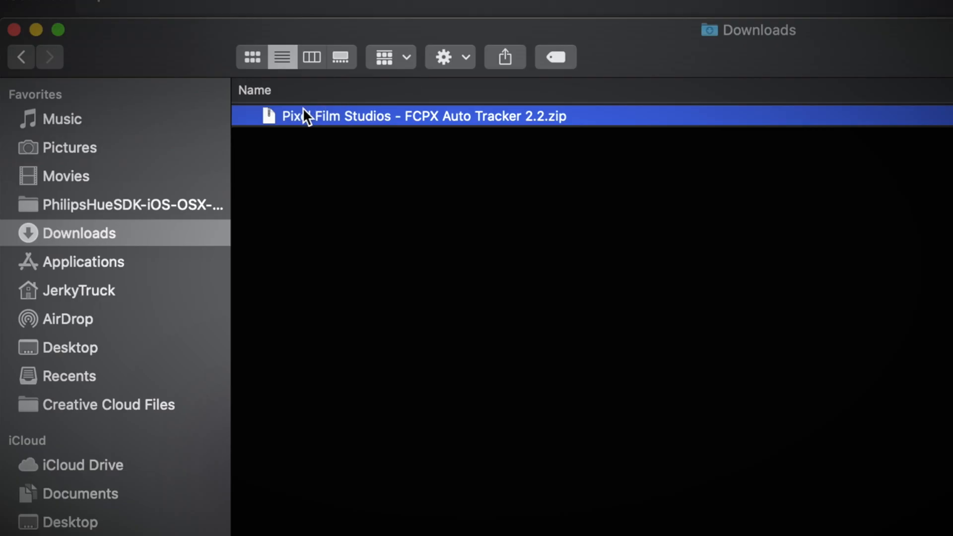
{"action": "mouse_move", "coordinate": [266, 119]}
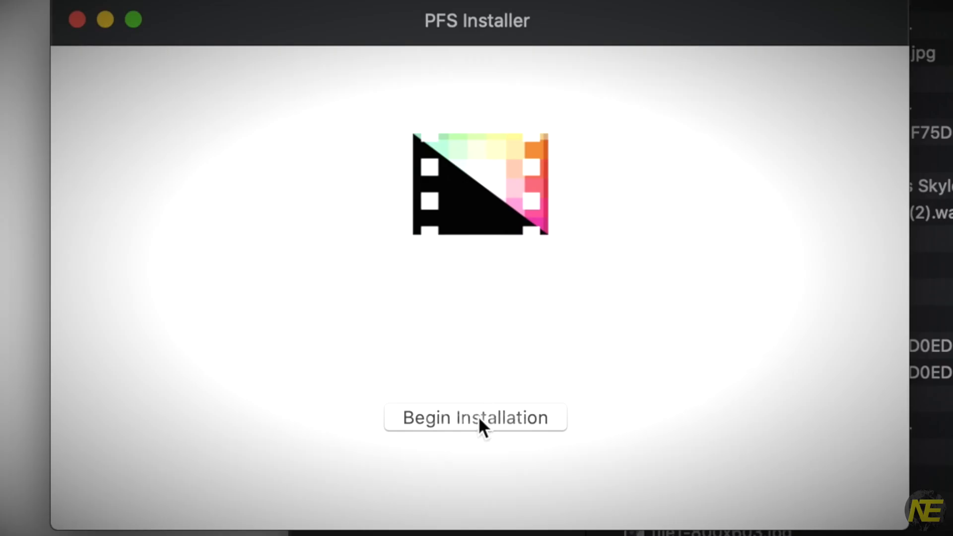
{"action": "left_click", "coordinate": [474, 418]}
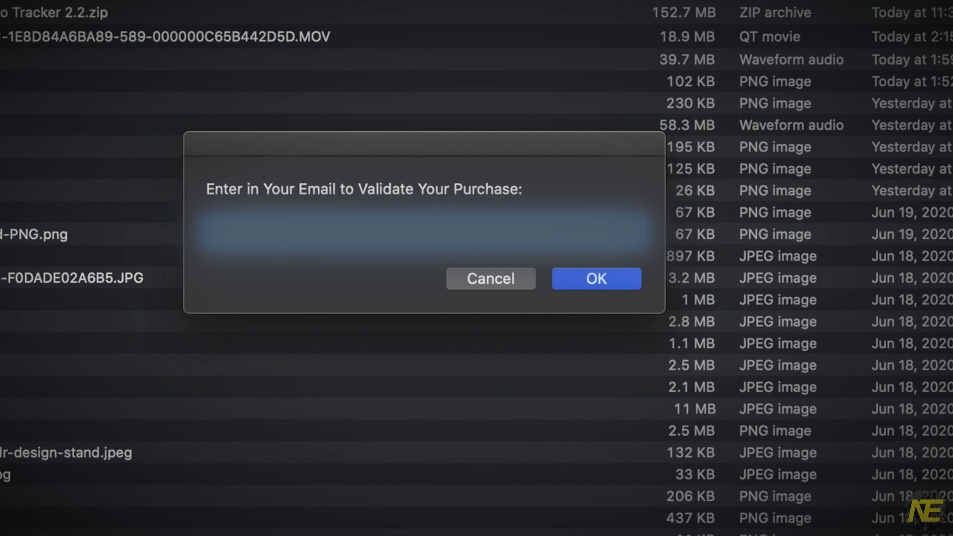
{"action": "left_click", "coordinate": [595, 278]}
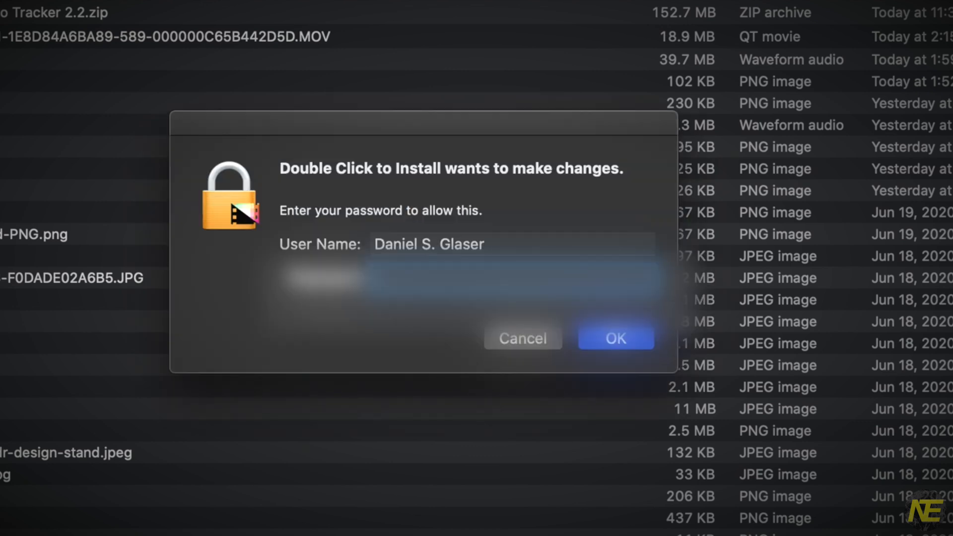
{"action": "left_click", "coordinate": [614, 338]}
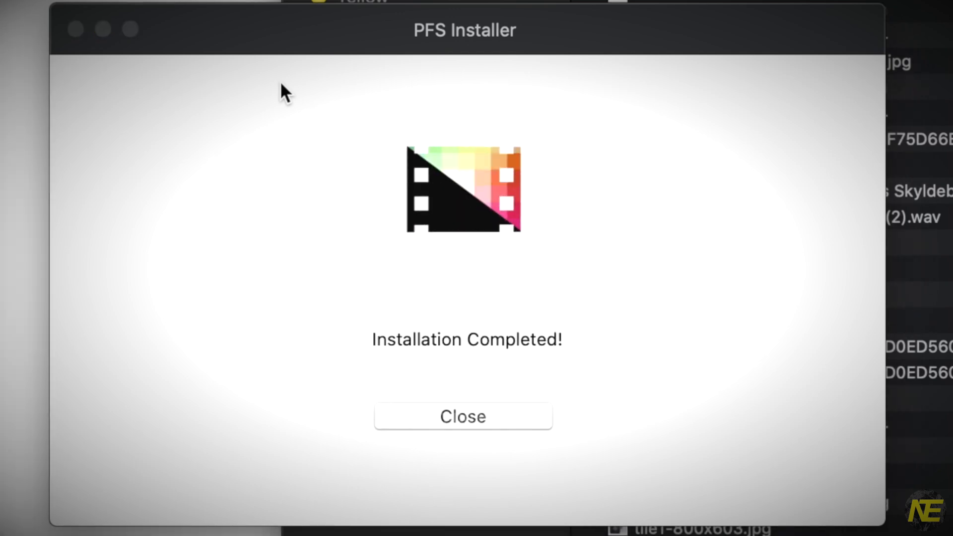
{"action": "left_click", "coordinate": [463, 417]}
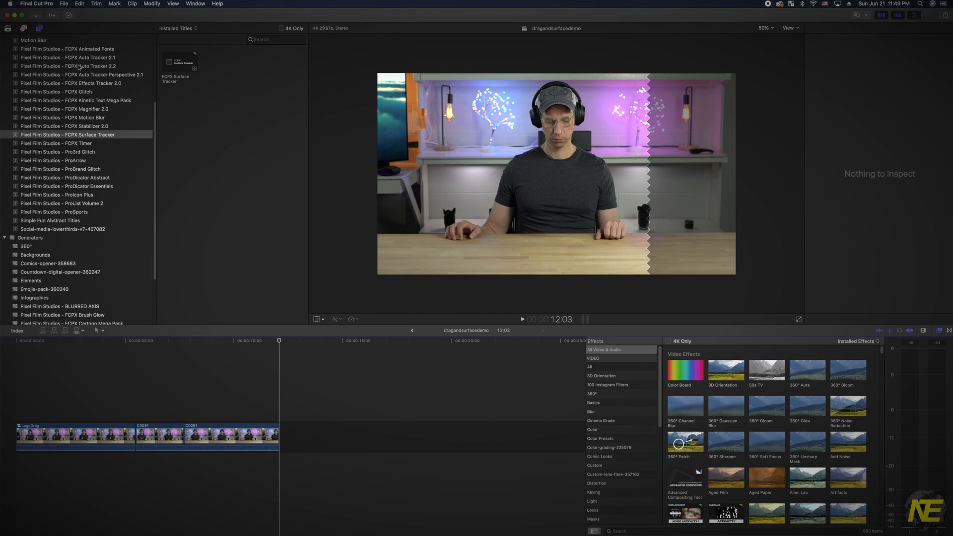
Show the Pixel Film Studios FCPX Auto Tracker 2.2 titles, including Drop Zone.
{"action": "left_click", "coordinate": [68, 66]}
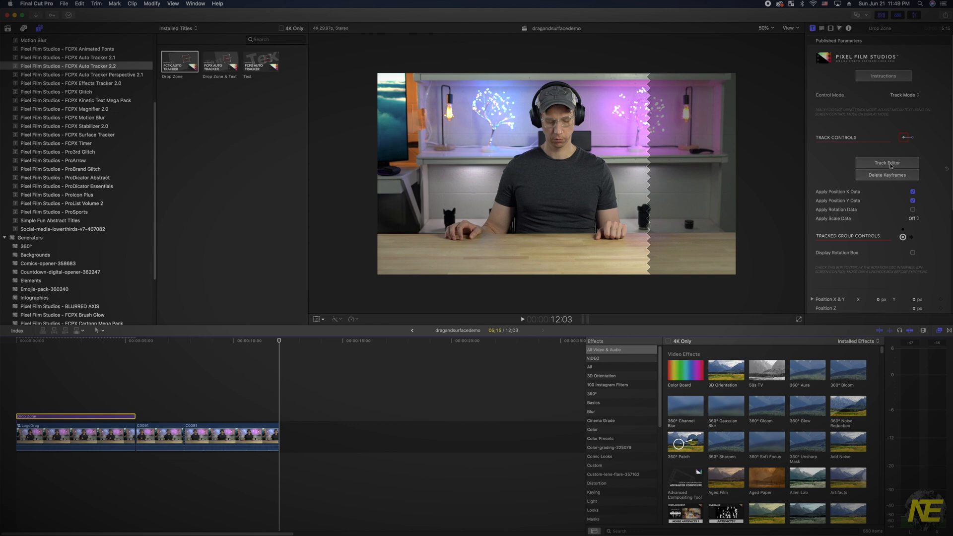
In Track Editor, set the tracking box on the raised fingertip and track forward.
{"action": "left_click", "coordinate": [886, 163]}
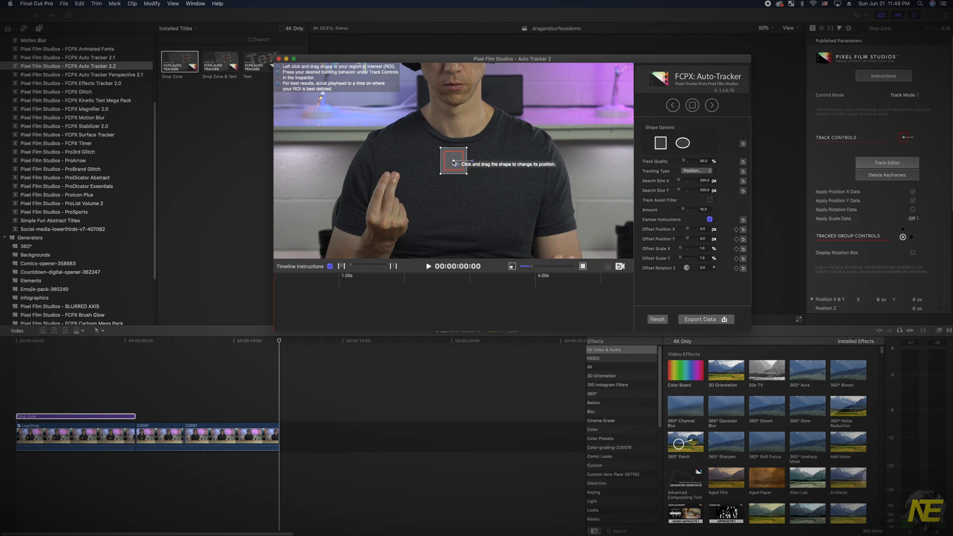
{"action": "left_click_drag", "start_coordinate": [453, 159], "coordinate": [452, 171]}
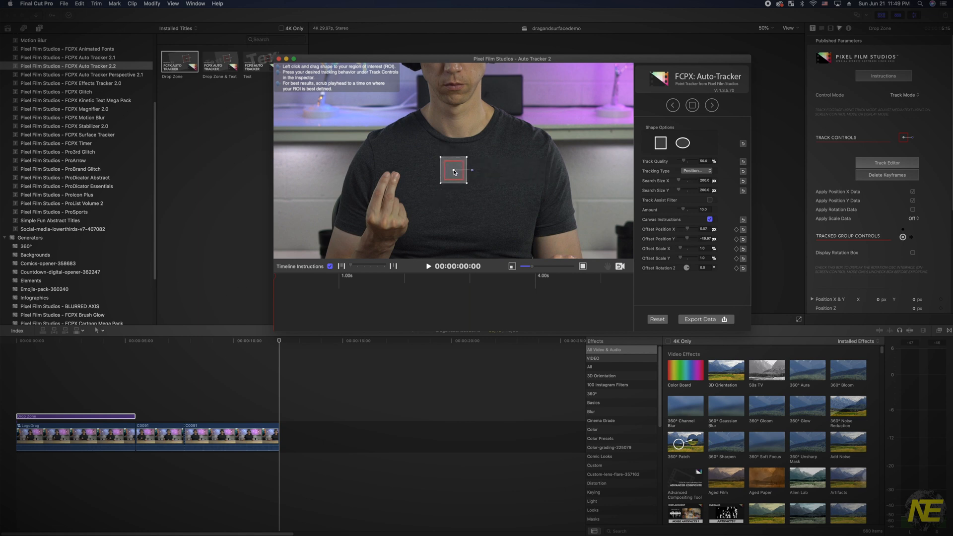
{"action": "left_click_drag", "start_coordinate": [453, 170], "coordinate": [456, 170]}
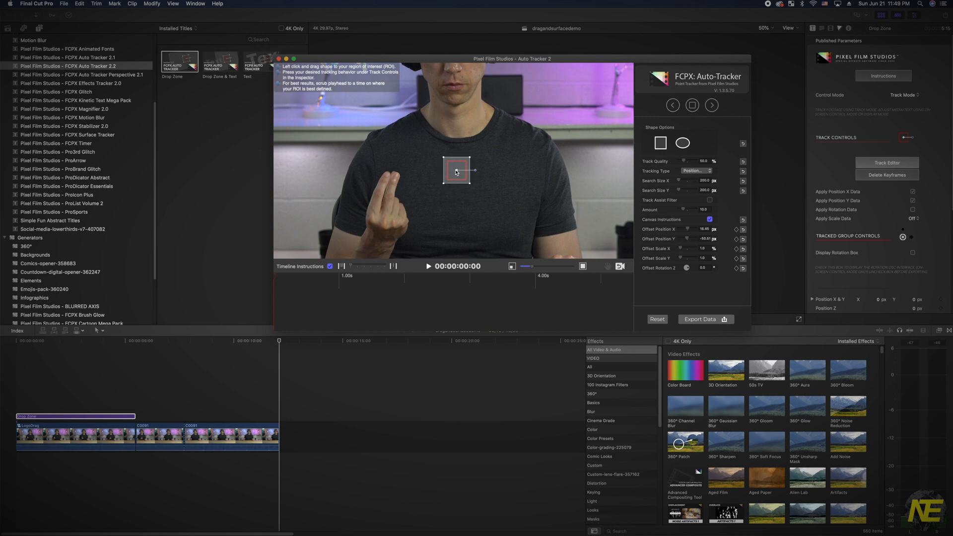
{"action": "left_click_drag", "start_coordinate": [456, 171], "coordinate": [392, 172]}
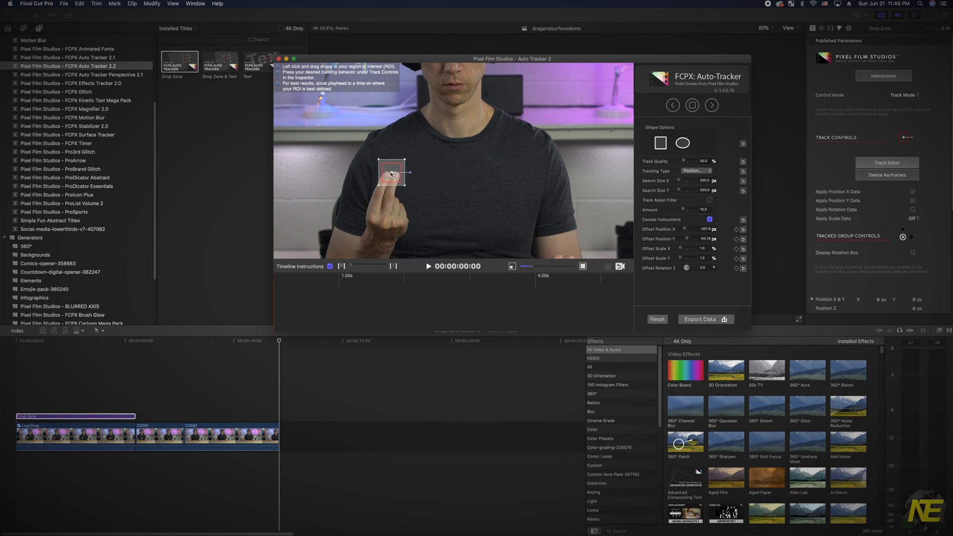
{"action": "left_click_drag", "start_coordinate": [392, 170], "coordinate": [388, 173]}
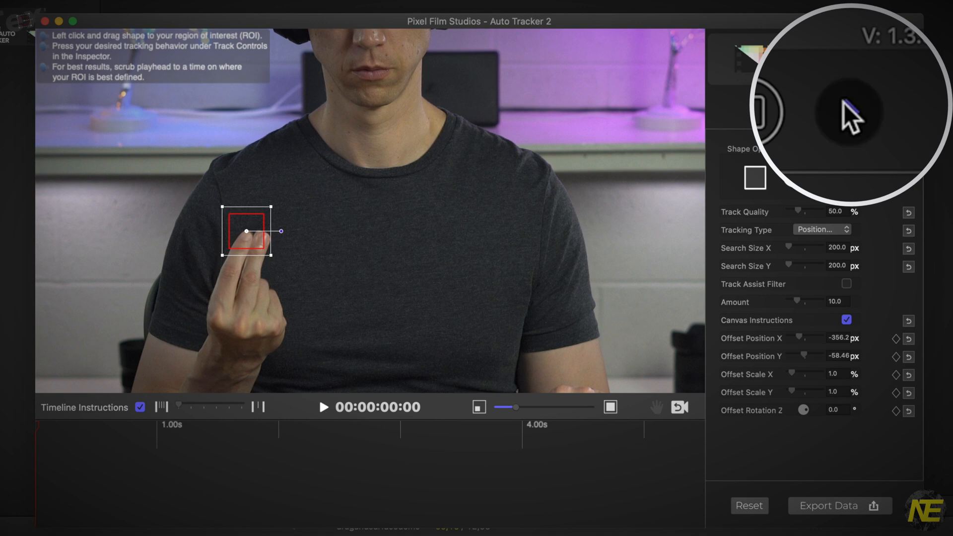
{"action": "left_click", "coordinate": [851, 108]}
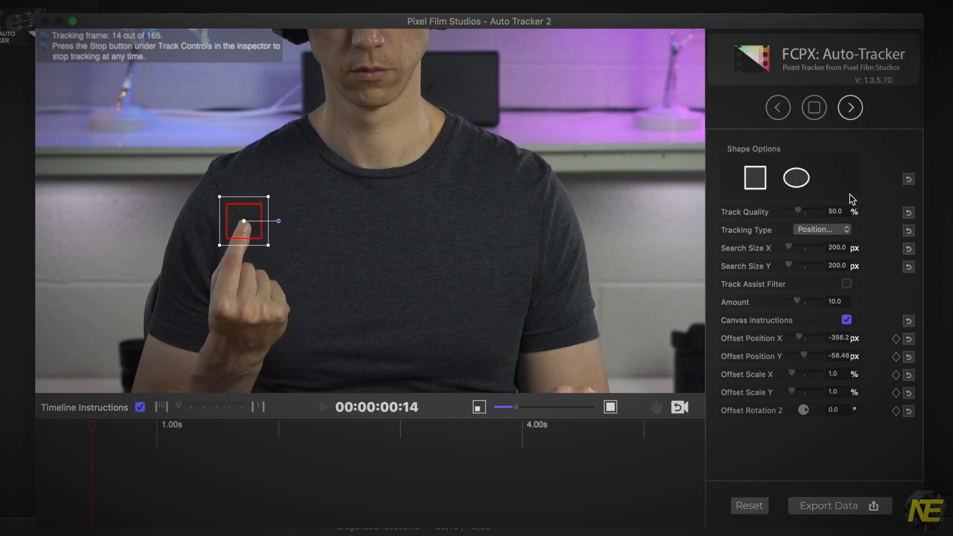
{"action": "mouse_move", "coordinate": [836, 217]}
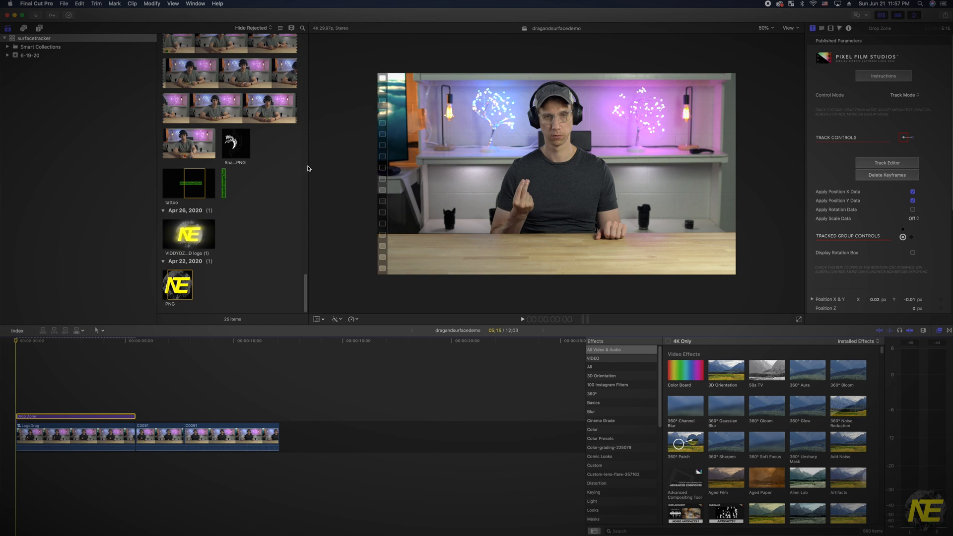
Change the Drop Zone's Control Mode from Track Mode to Display Mode.
{"action": "scroll", "scroll_direction": "down", "scroll_amount": 3}
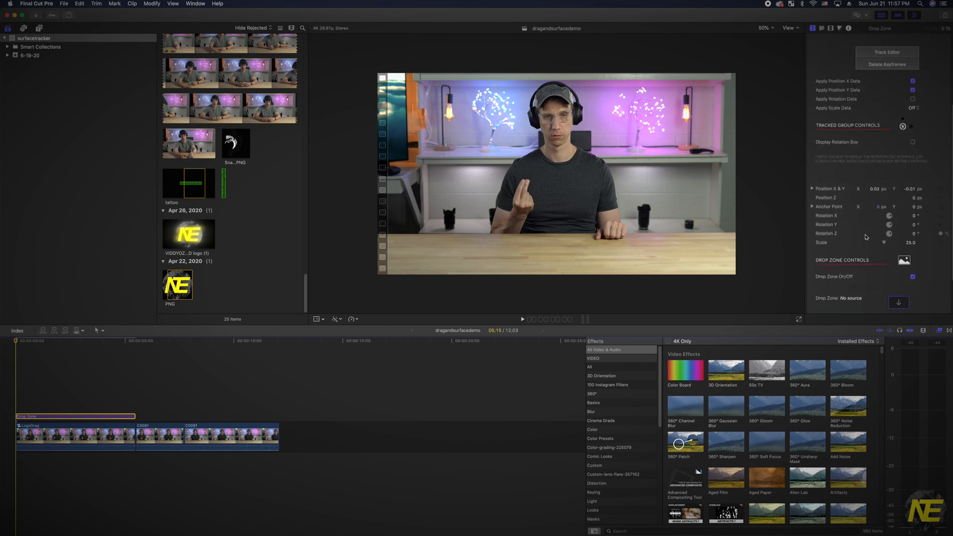
{"action": "left_click", "coordinate": [899, 303]}
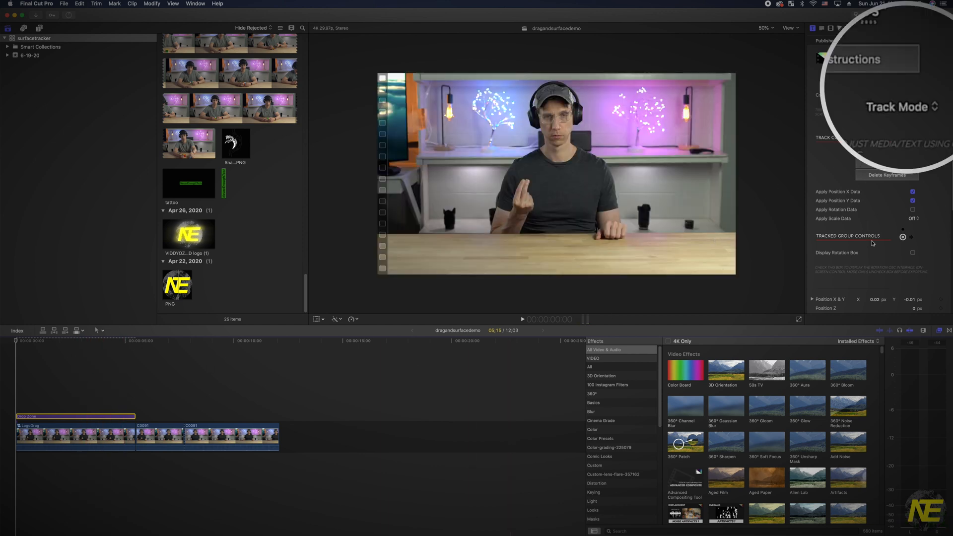
{"action": "left_click", "coordinate": [900, 106]}
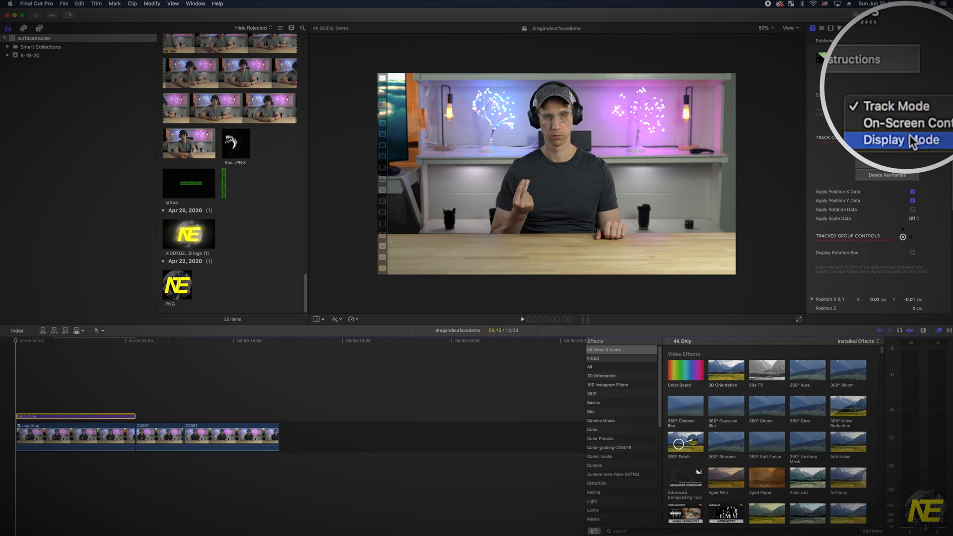
{"action": "left_click", "coordinate": [903, 140]}
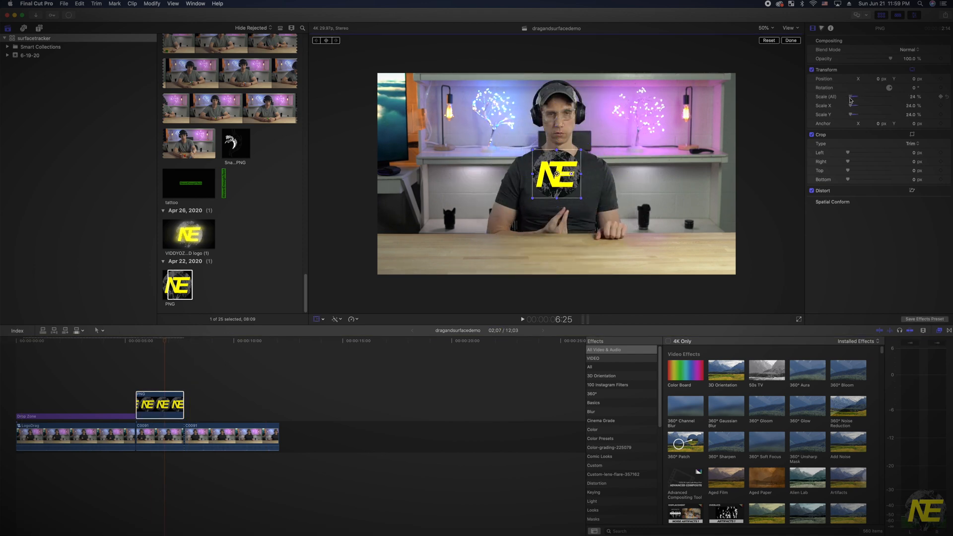
Lower the NE logo's Scale (All) to 24% so it floats over the shirt.
{"action": "left_click_drag", "start_coordinate": [855, 97], "coordinate": [848, 97]}
{"action": "type", "text": "drop"}
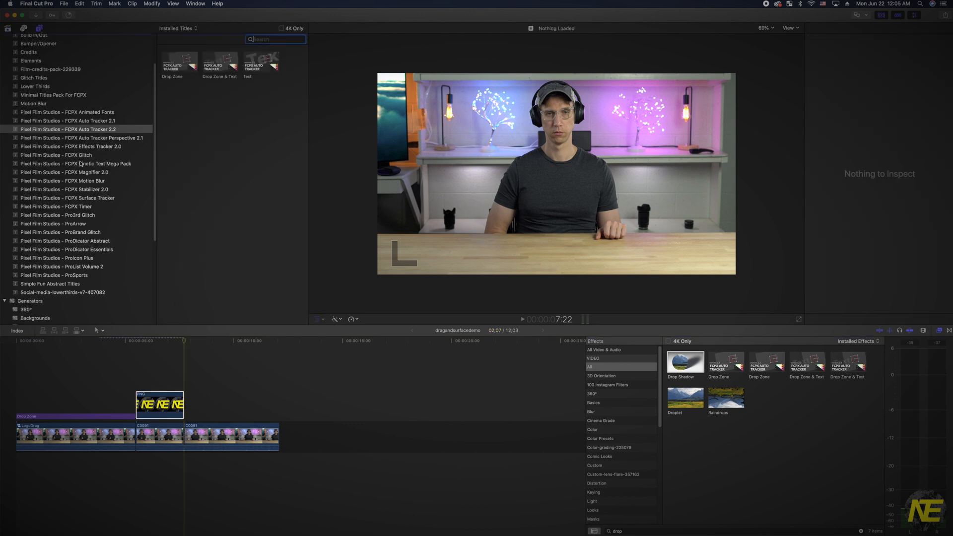
Place the FCPX Surface Tracker title on the timeline above the third clip.
{"action": "left_click", "coordinate": [68, 197]}
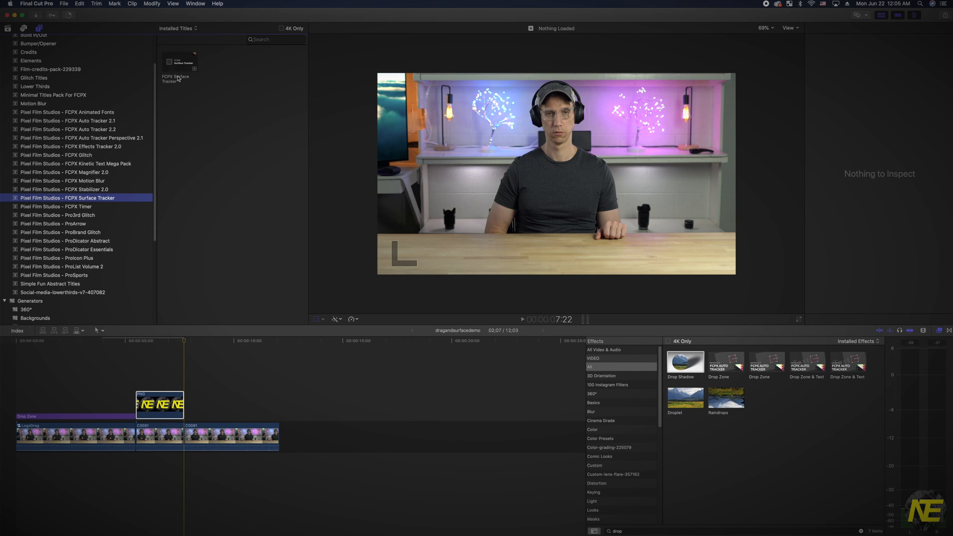
{"action": "left_click_drag", "start_coordinate": [179, 61], "coordinate": [267, 414]}
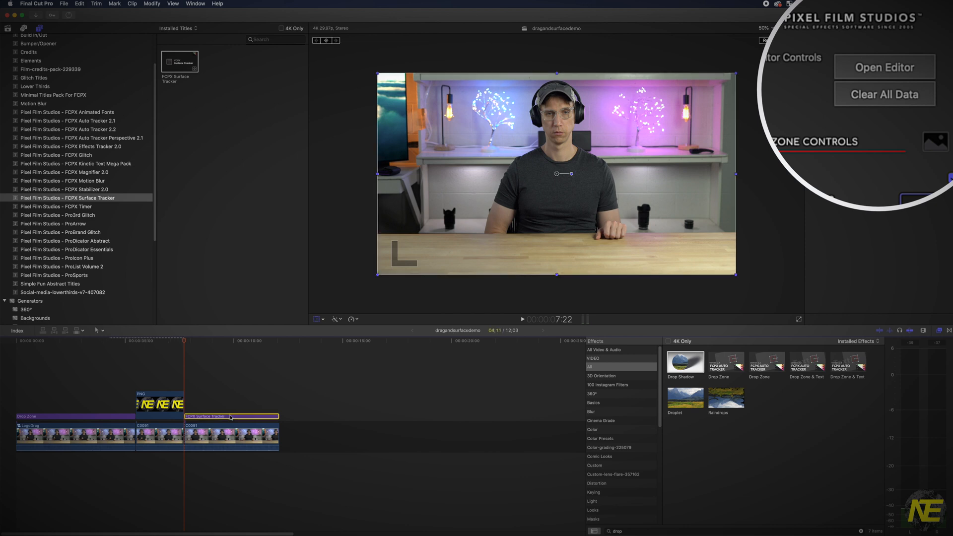
{"action": "mouse_move", "coordinate": [884, 67]}
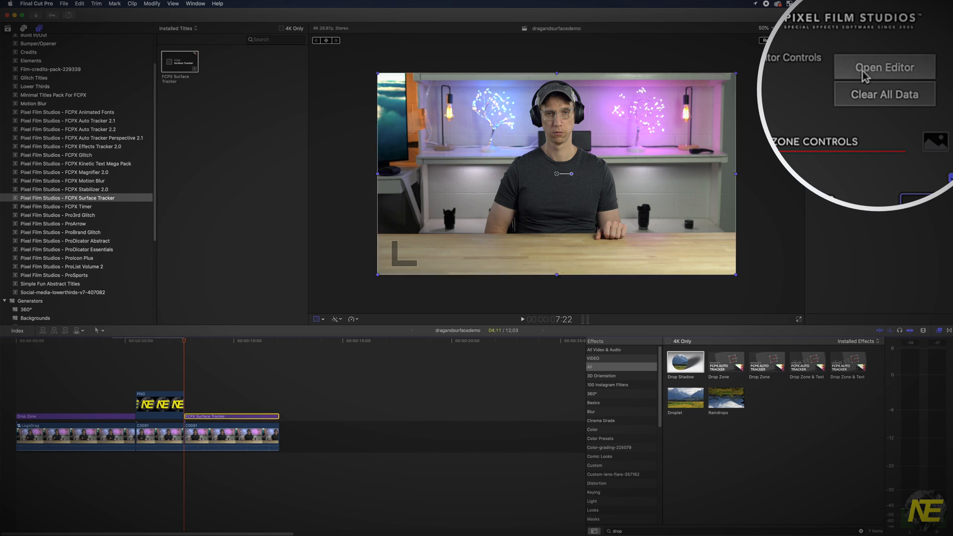
Open the Surface Tracker editor and lay a rectangular point grid across the shirt chest.
{"action": "left_click", "coordinate": [885, 67]}
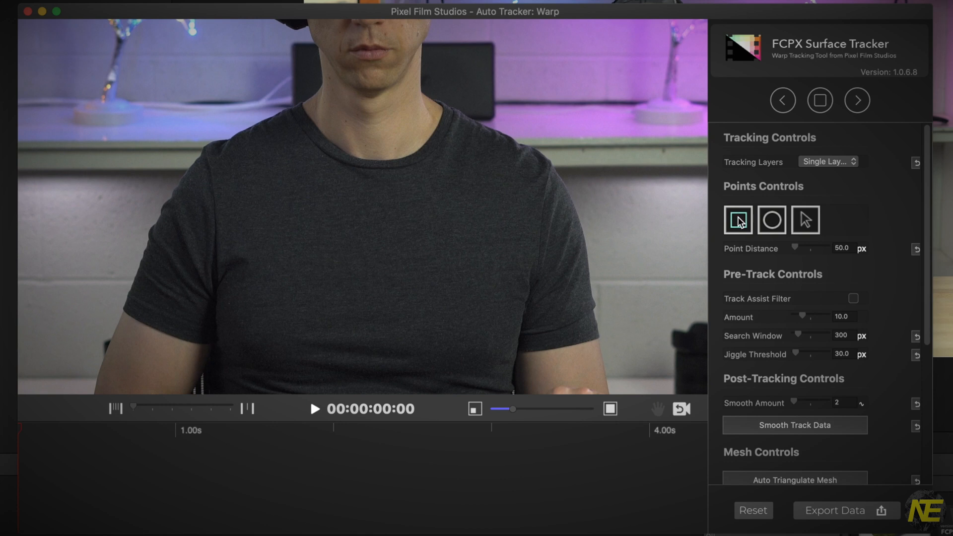
{"action": "mouse_move", "coordinate": [740, 222]}
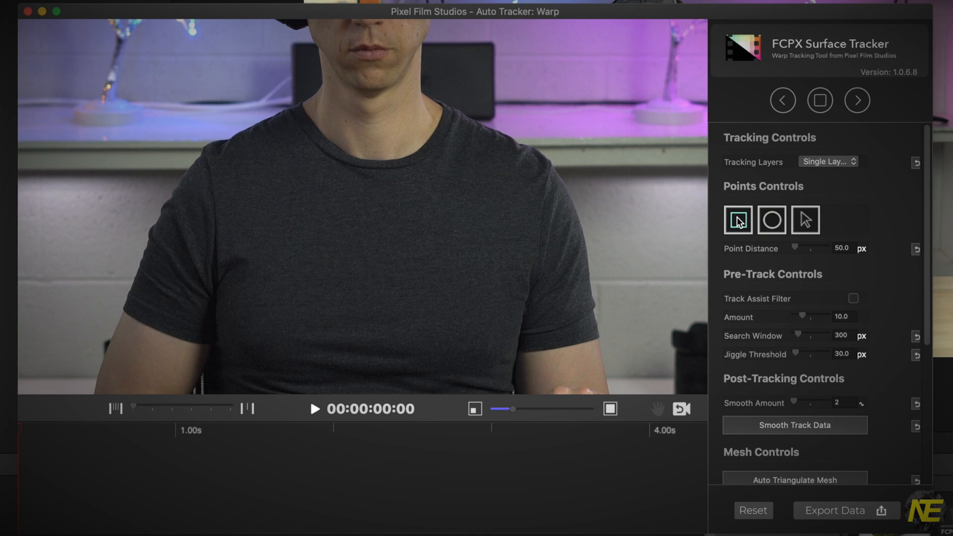
{"action": "left_click", "coordinate": [738, 219]}
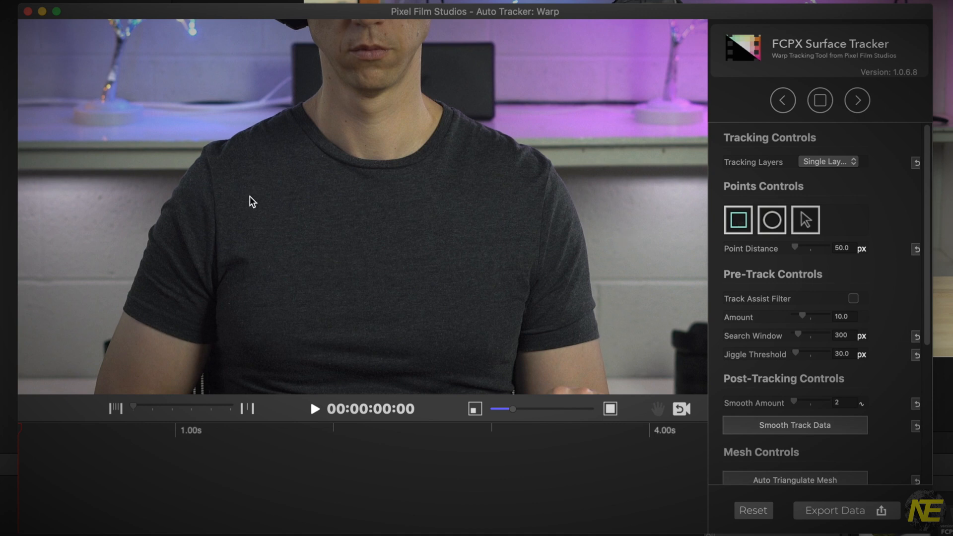
{"action": "mouse_move", "coordinate": [270, 213]}
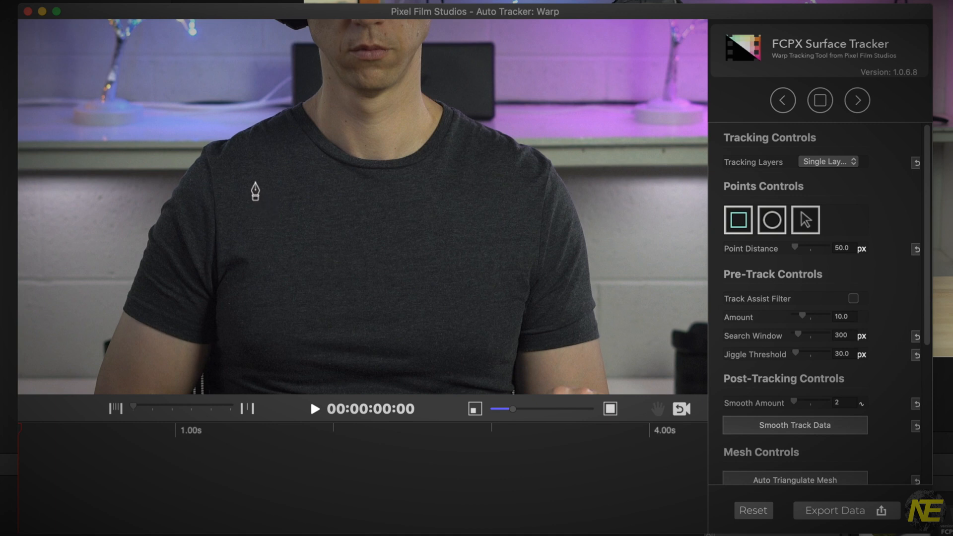
{"action": "mouse_move", "coordinate": [251, 181]}
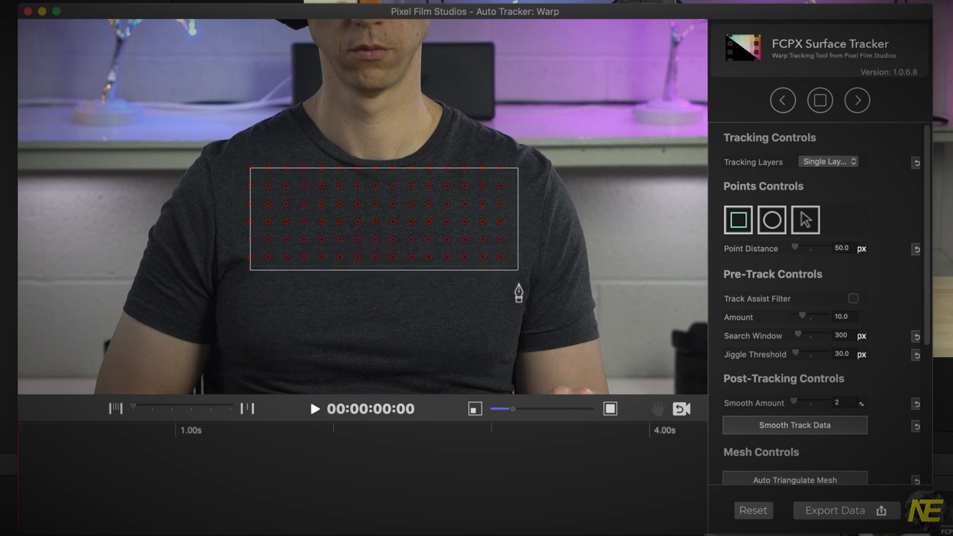
{"action": "left_click_drag", "start_coordinate": [518, 290], "coordinate": [513, 322]}
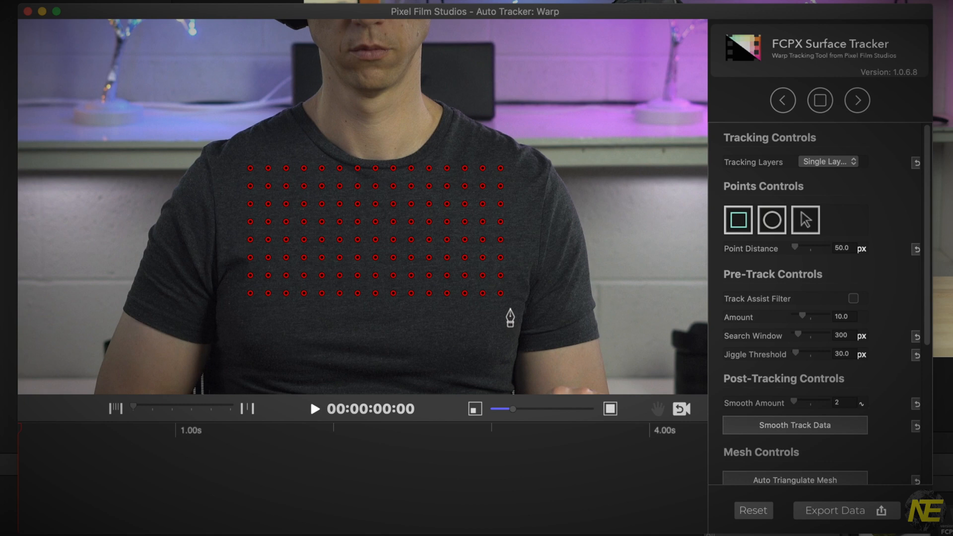
{"action": "mouse_move", "coordinate": [632, 263]}
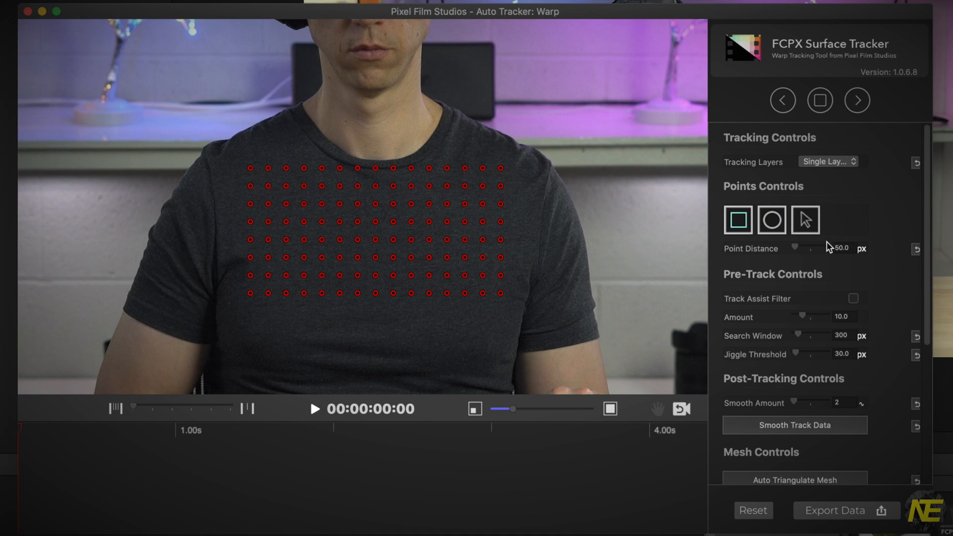
Auto-triangulate the chest point grid into a mesh and track it forward through the clip.
{"action": "scroll", "scroll_direction": "down", "scroll_amount": 3}
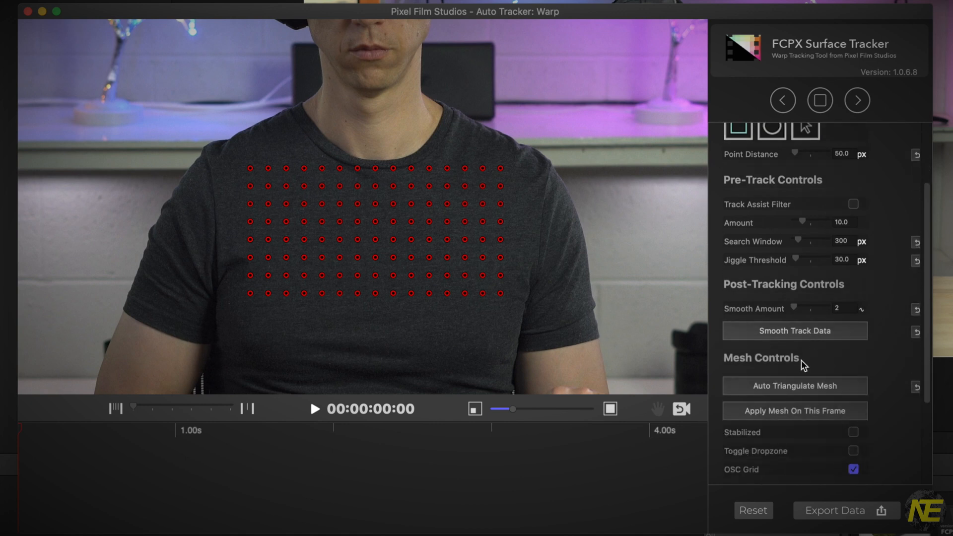
{"action": "scroll", "scroll_direction": "down", "scroll_amount": 3}
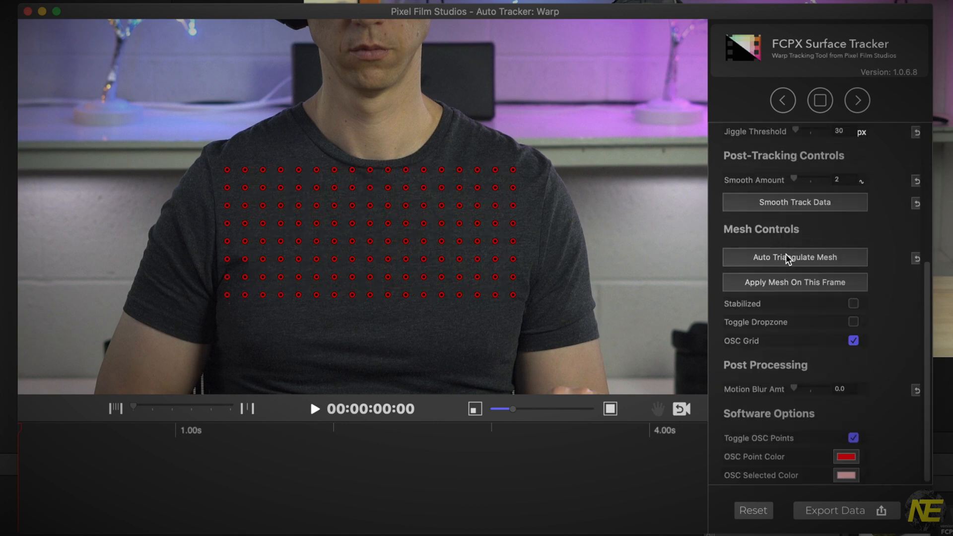
{"action": "left_click", "coordinate": [795, 257]}
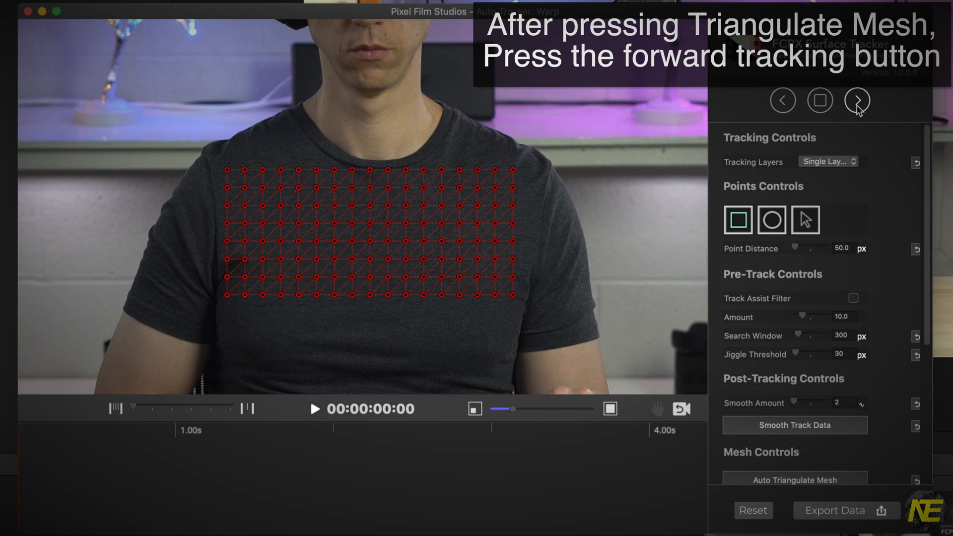
{"action": "left_click", "coordinate": [858, 101]}
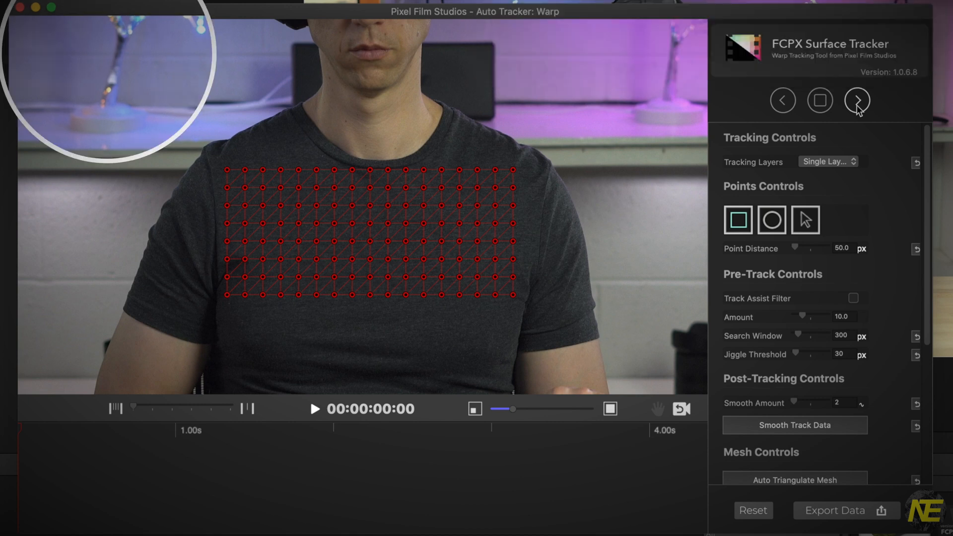
{"action": "left_click", "coordinate": [857, 101]}
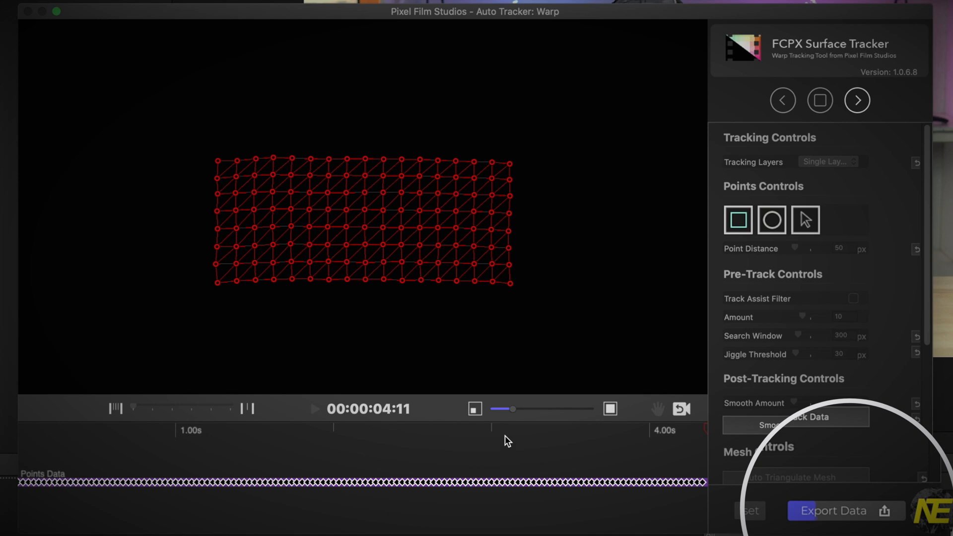
{"action": "mouse_move", "coordinate": [641, 426]}
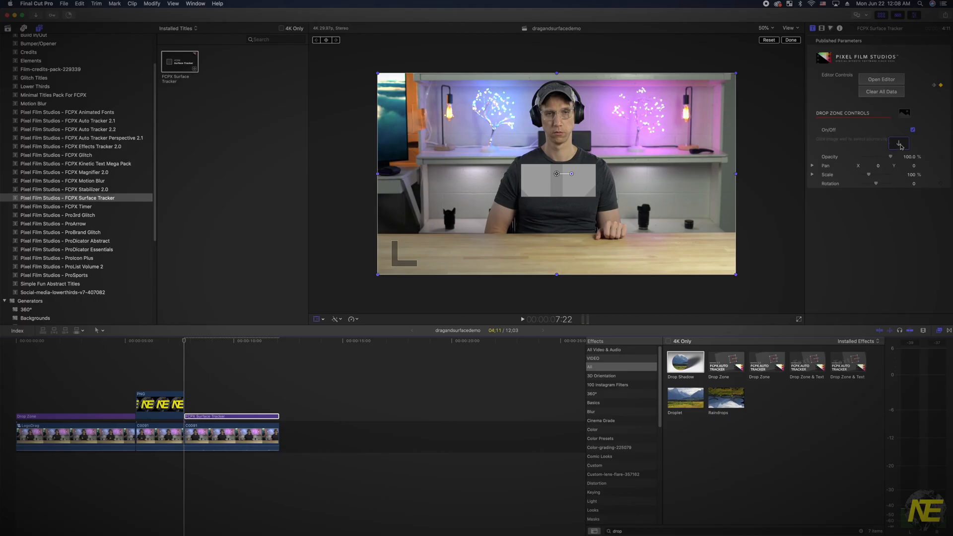
Load the NE PNG into the drop zone well and lower the Surface Tracker's opacity to about 61%.
{"action": "left_click", "coordinate": [899, 143]}
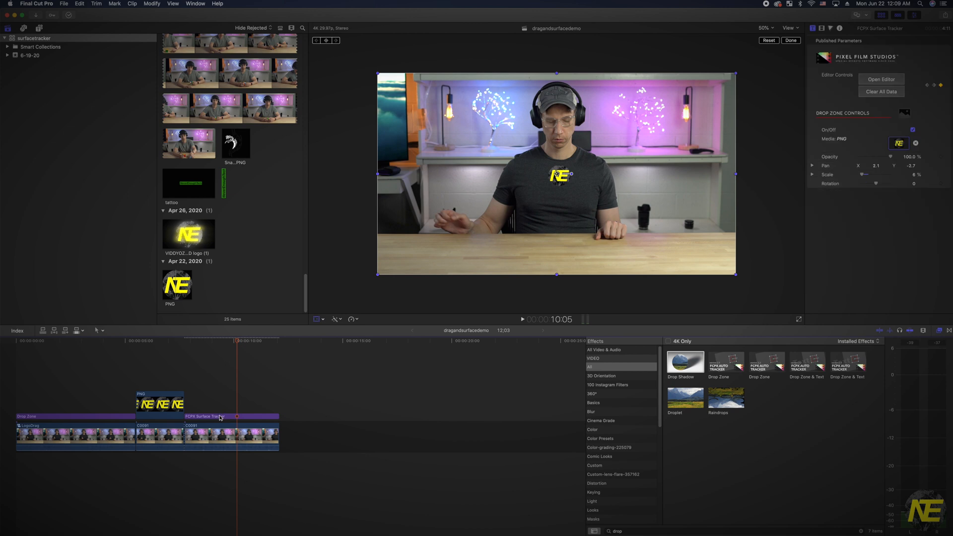
{"action": "left_click", "coordinate": [231, 416]}
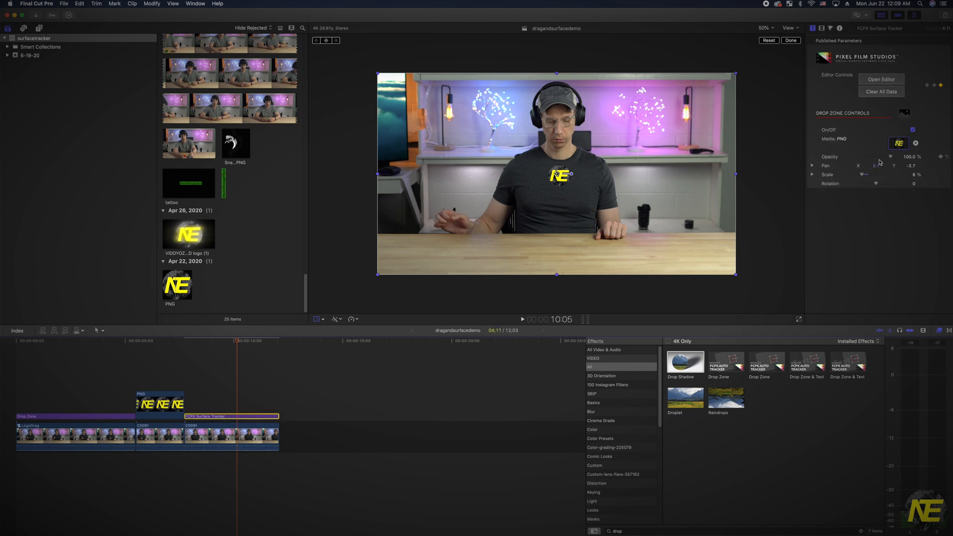
{"action": "left_click_drag", "start_coordinate": [882, 156], "coordinate": [875, 156]}
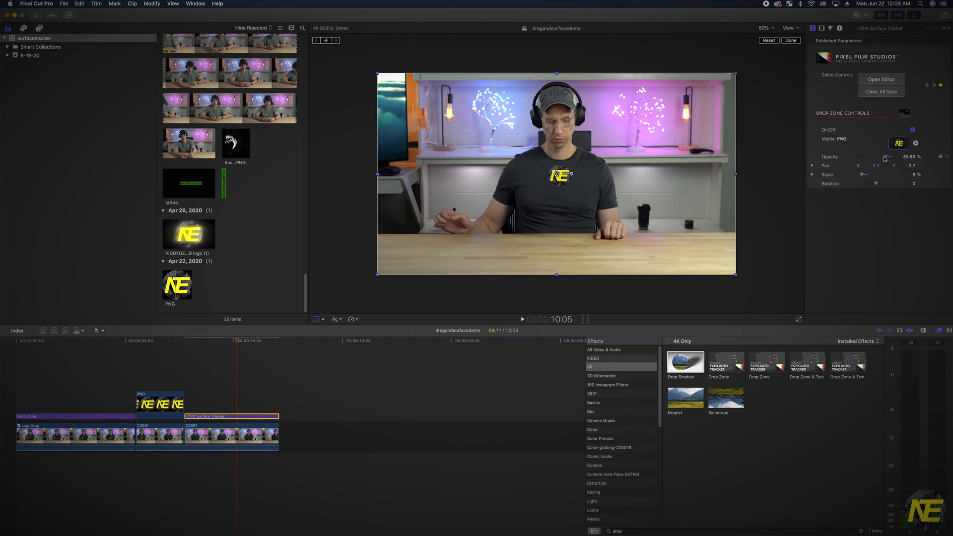
{"action": "left_click_drag", "start_coordinate": [890, 157], "coordinate": [882, 157]}
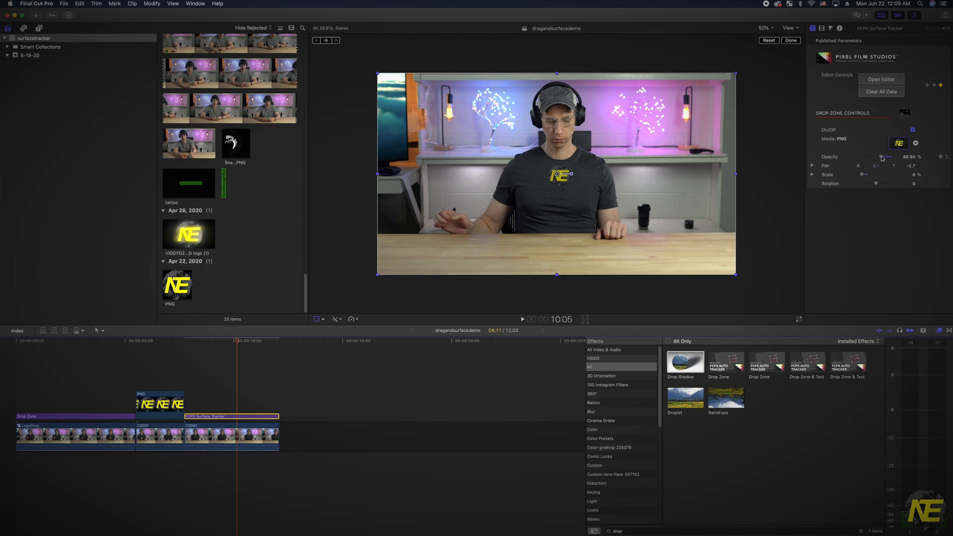
{"action": "left_click_drag", "start_coordinate": [883, 157], "coordinate": [880, 157]}
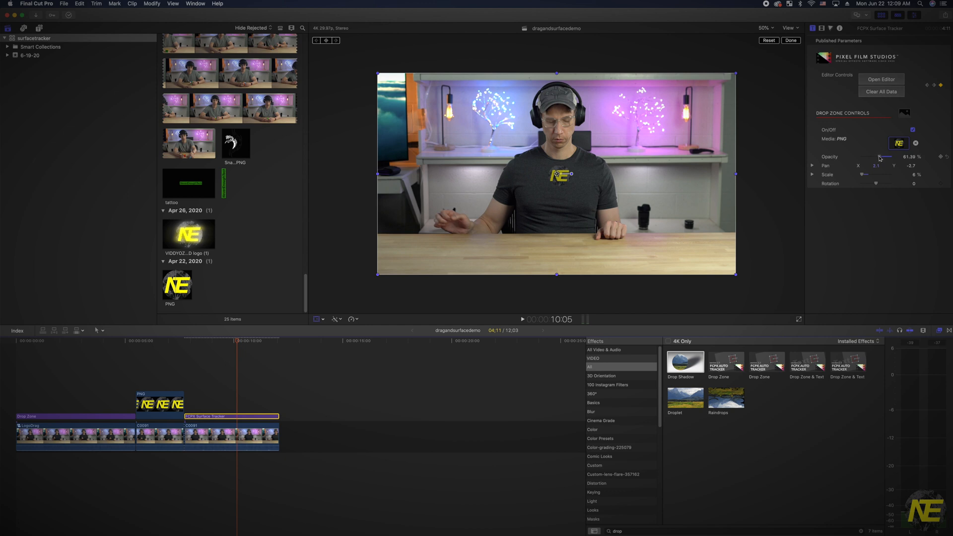
{"action": "mouse_move", "coordinate": [21, 345]}
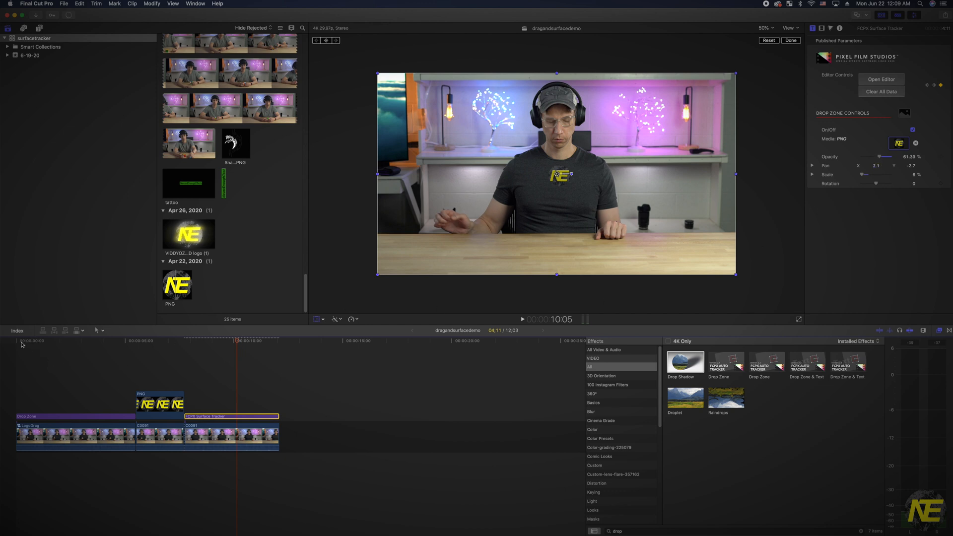